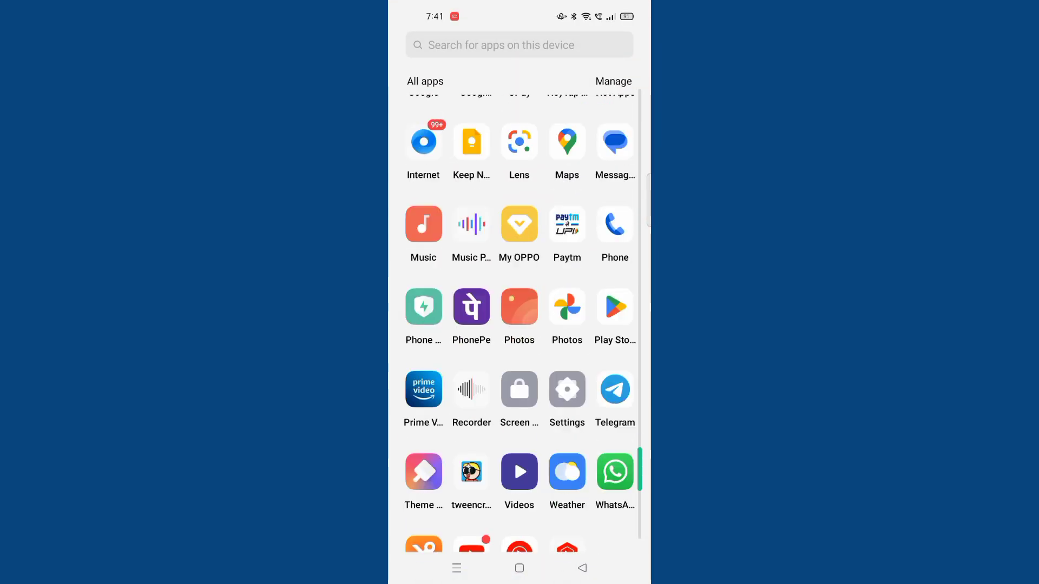
Step: Open Google Assistant's Shortcuts page on the Explore tab from the app drawer
click(567, 390)
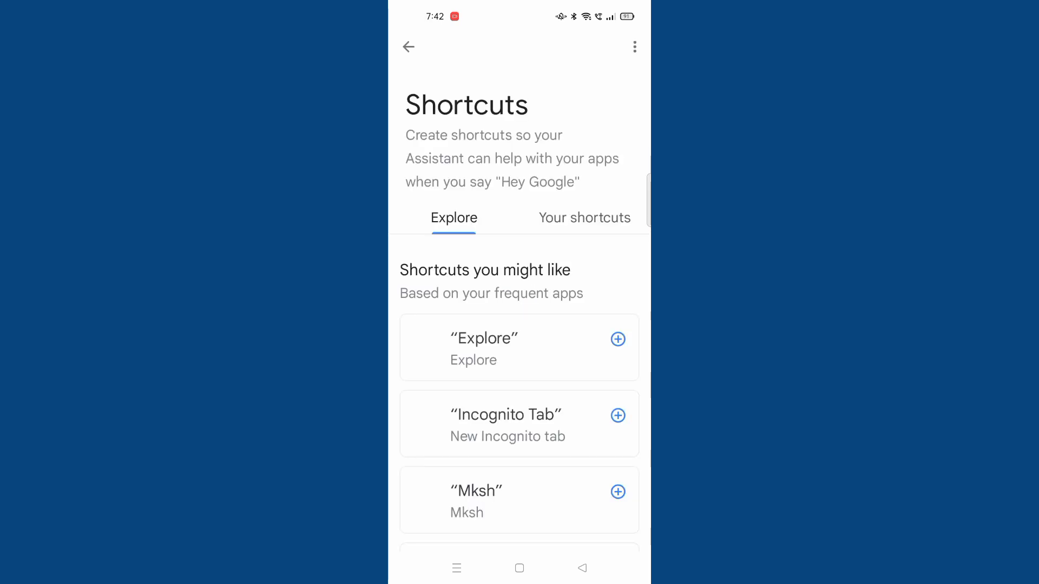
Step: Scroll the Explore tab to app shortcuts like Google Photos, Prime Video and YouTube Music
scroll(down, 3)
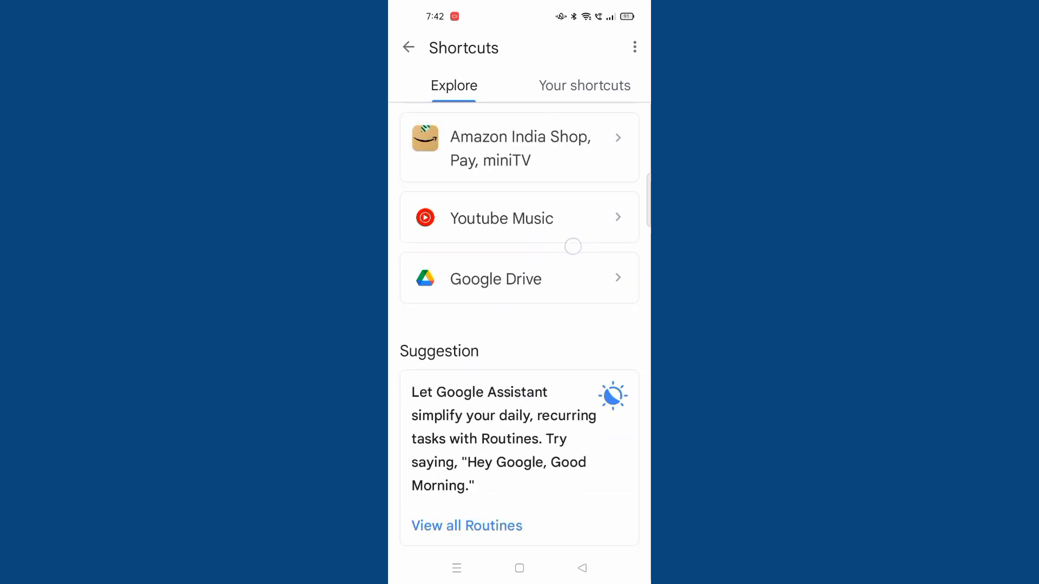
scroll(down, 3)
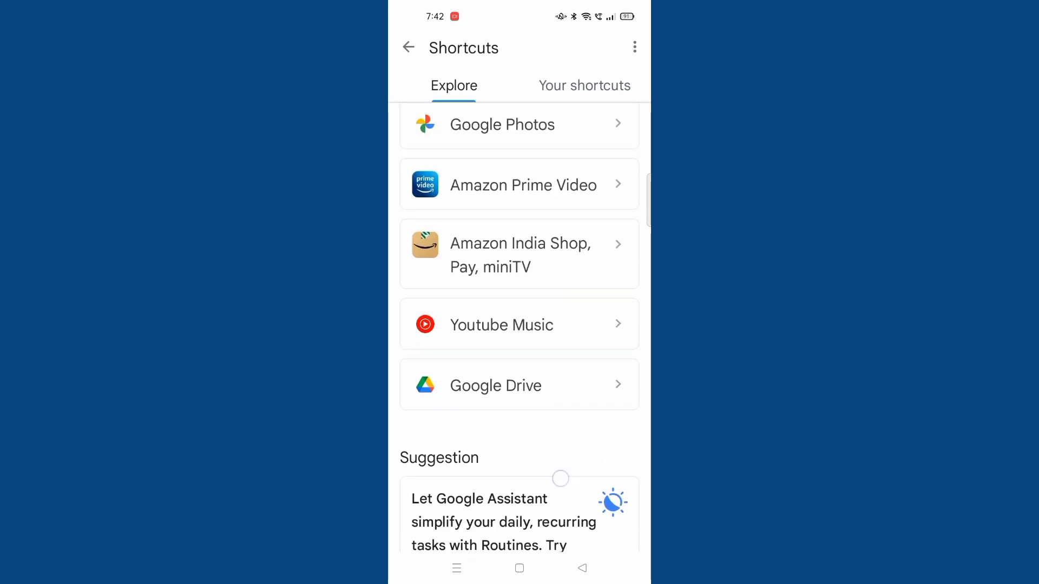